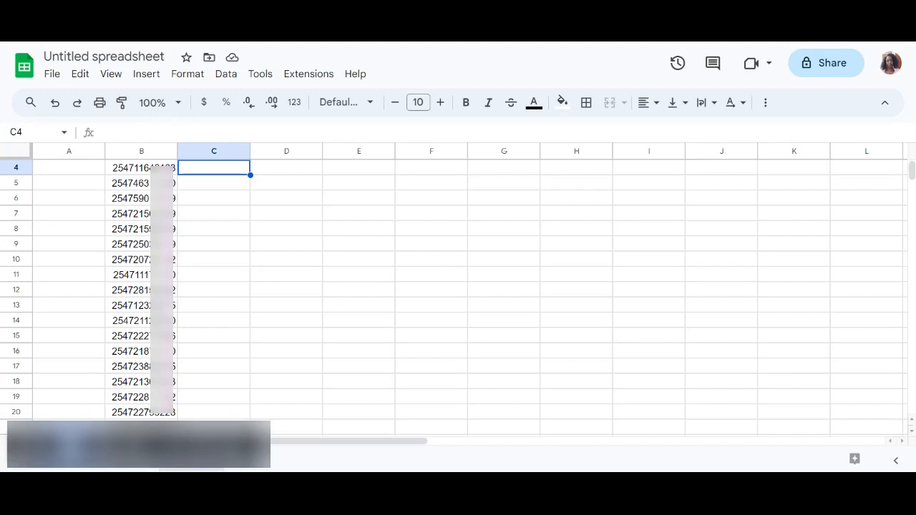
mouse_move(905, 261)
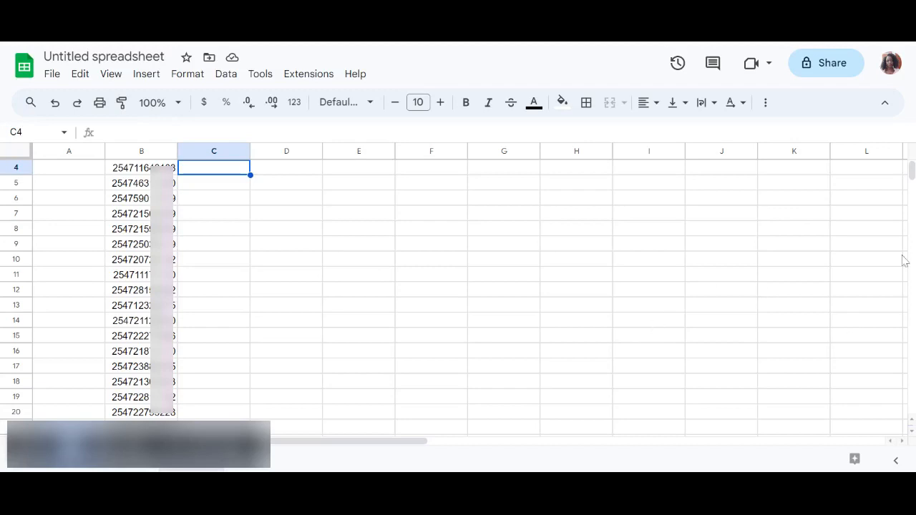
mouse_move(860, 355)
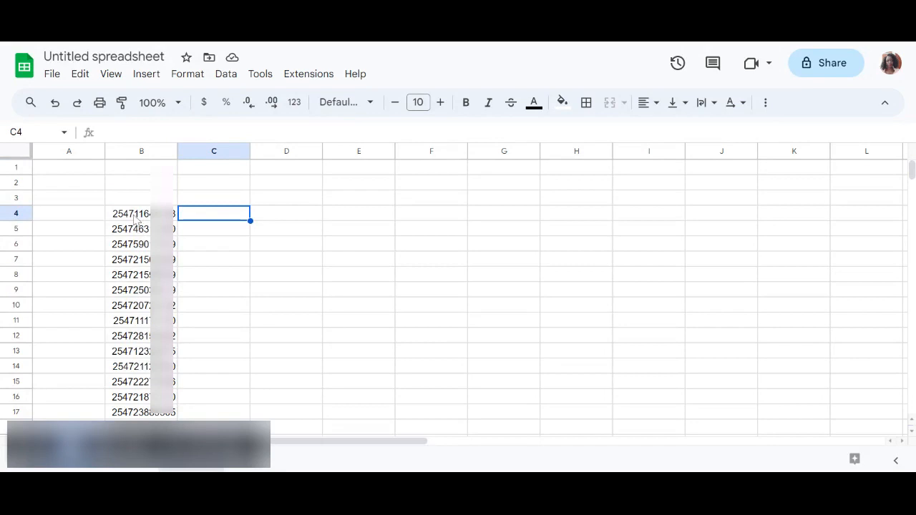
- Enter =RIGHT(B4,9) in C4 to keep only the last nine digits of B4's number
left_click(140, 213)
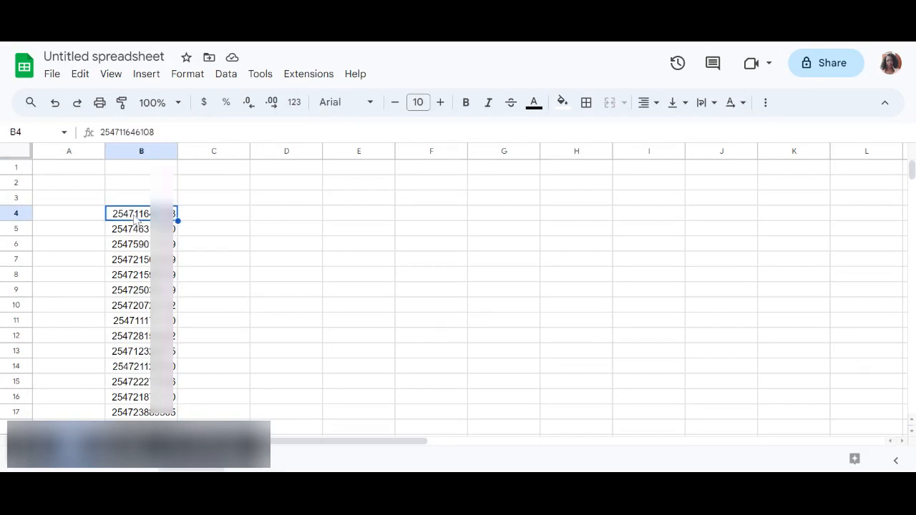
mouse_move(394, 288)
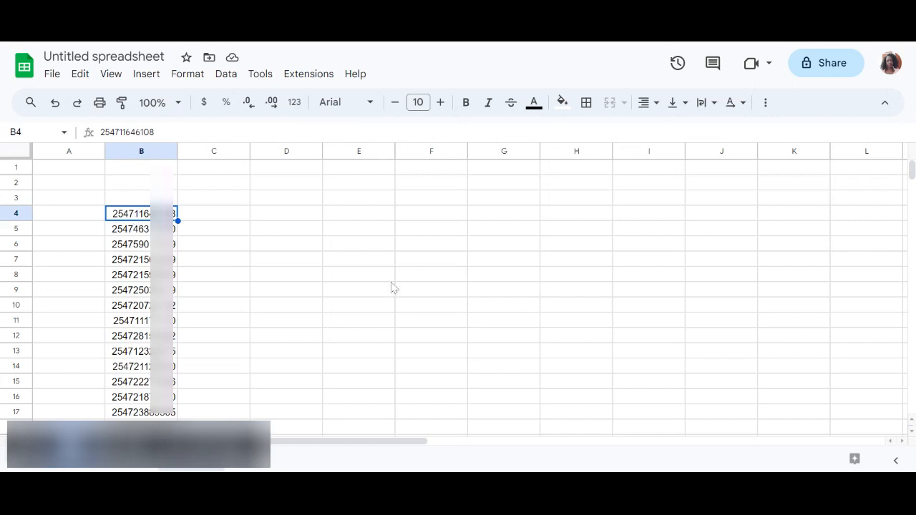
scroll("down", 3)
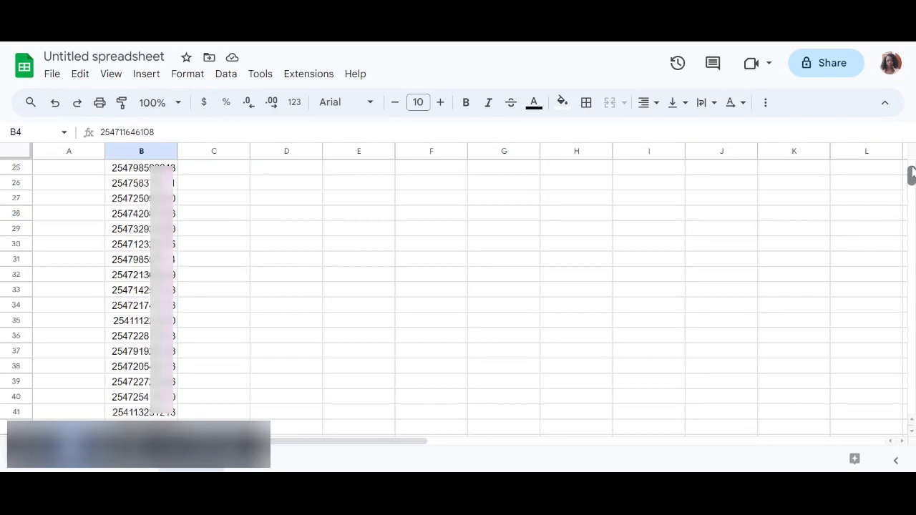
left_click(215, 213)
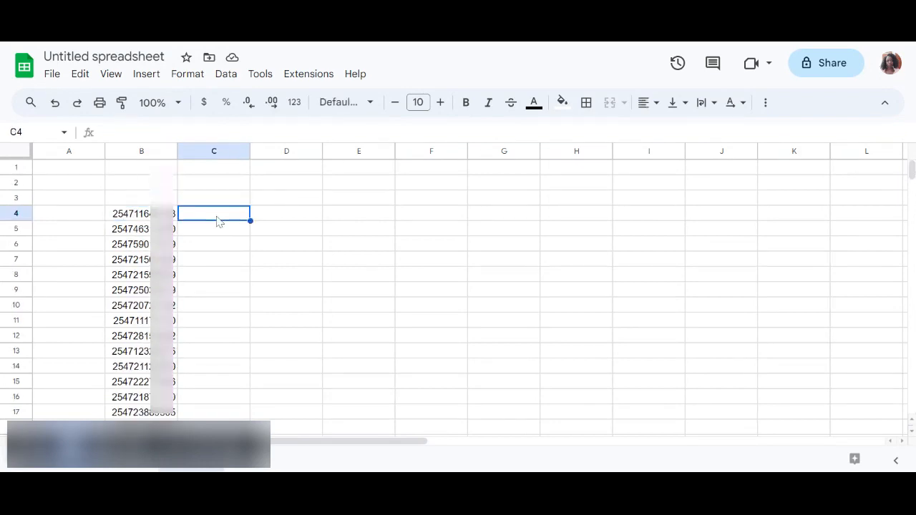
type("=")
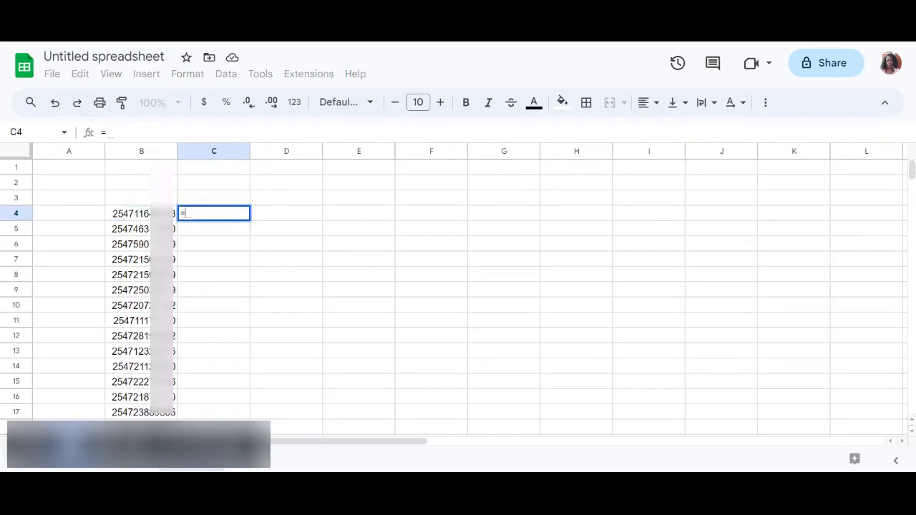
type("RI")
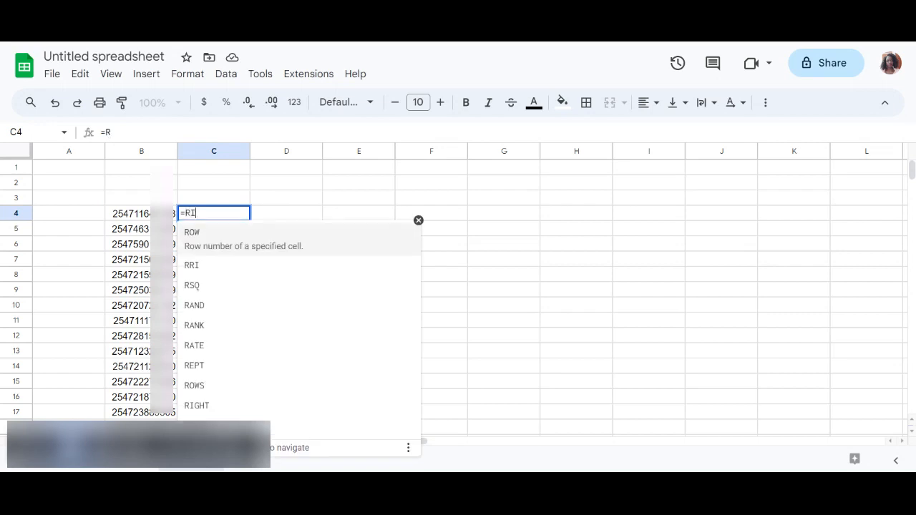
type("GHT(")
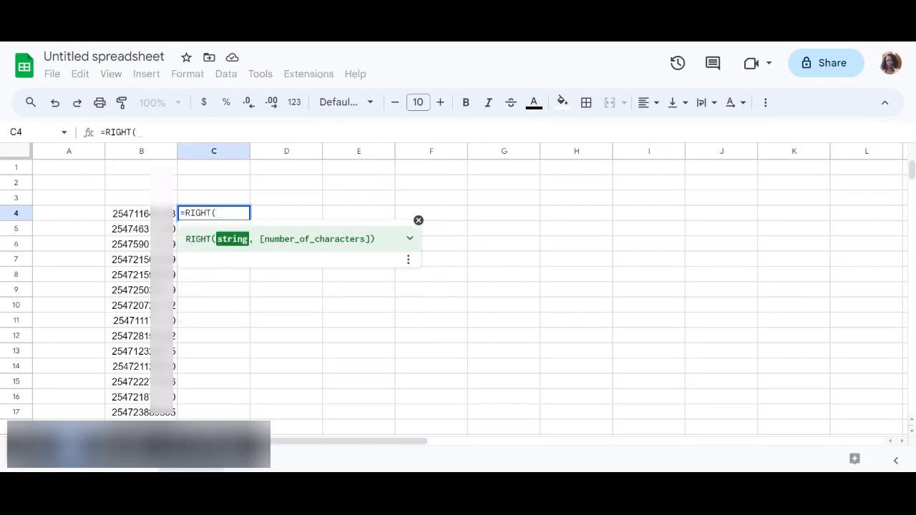
left_click(141, 212)
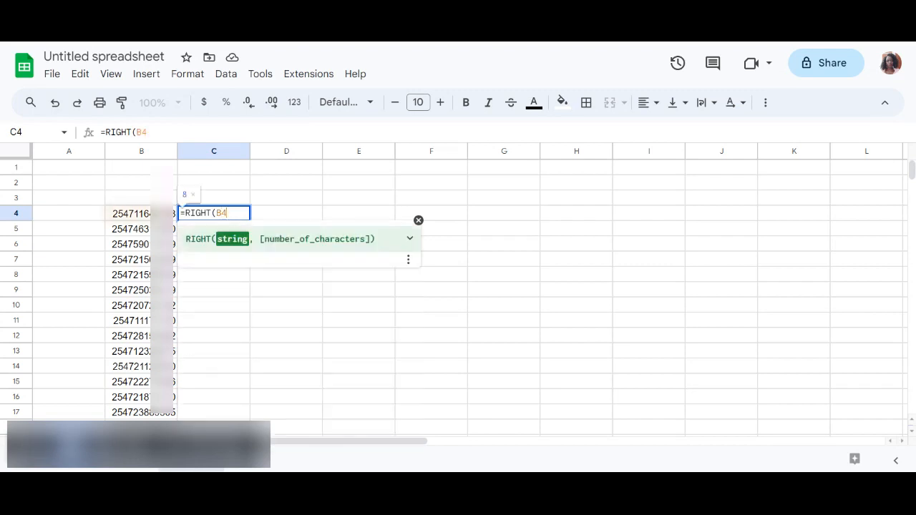
type(",")
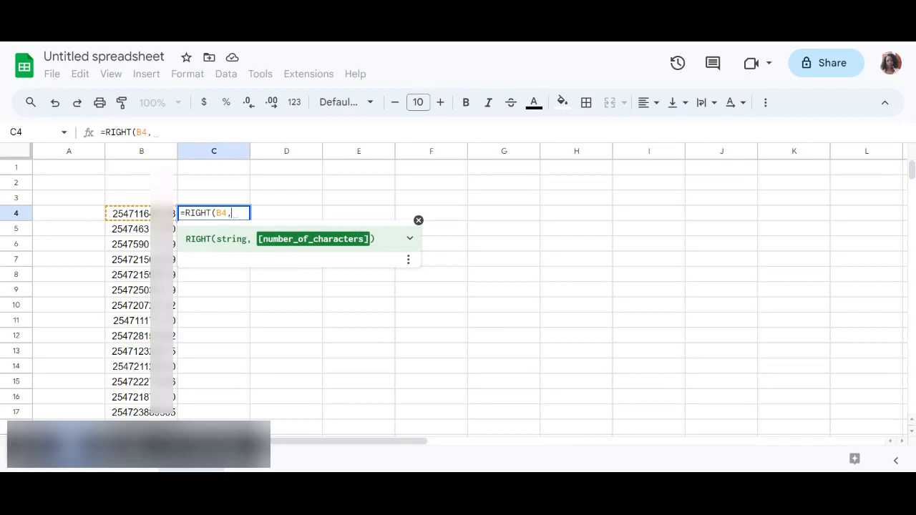
type("9")
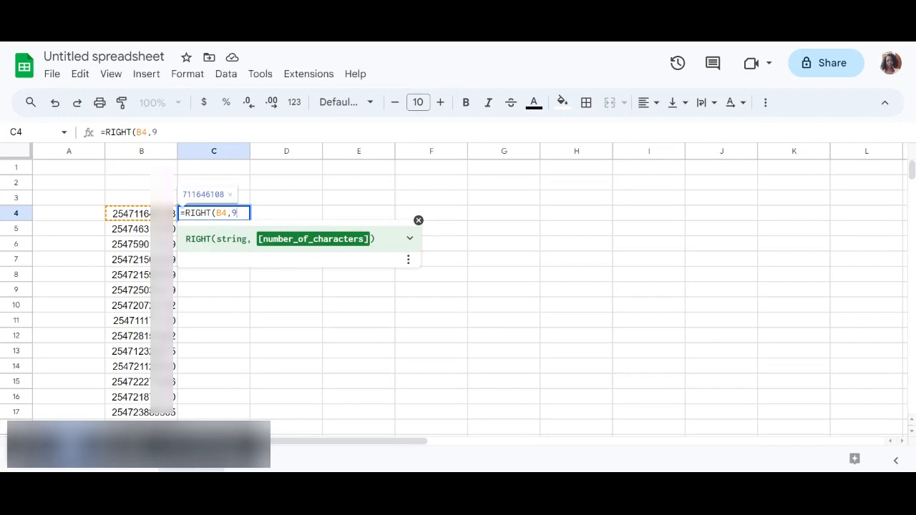
type(")")
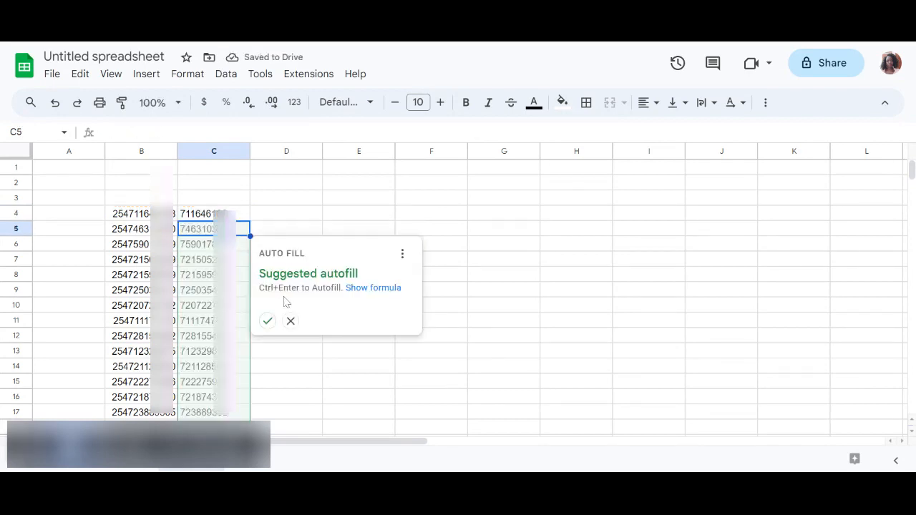
mouse_move(274, 307)
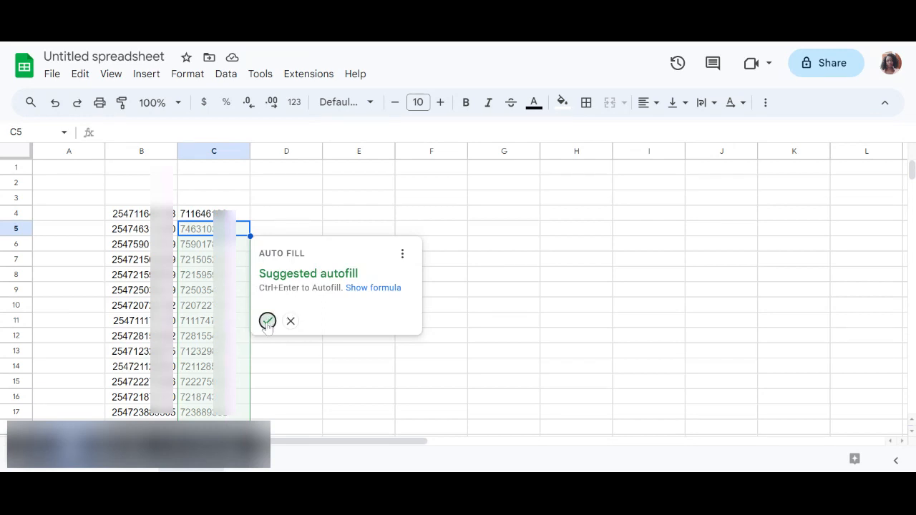
- Accept the suggested autofill so =RIGHT(B,9) fills column C for every phone number
left_click(267, 320)
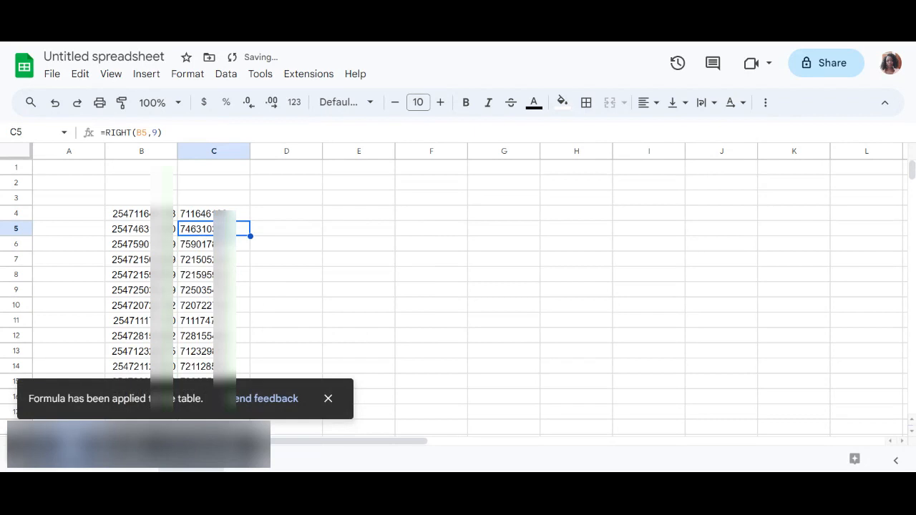